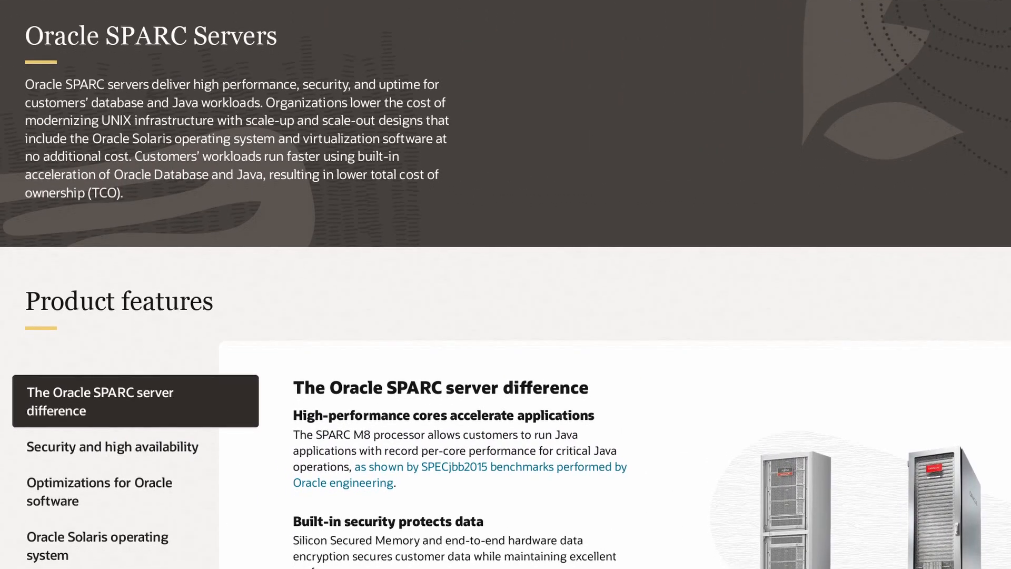
scroll("down", 3)
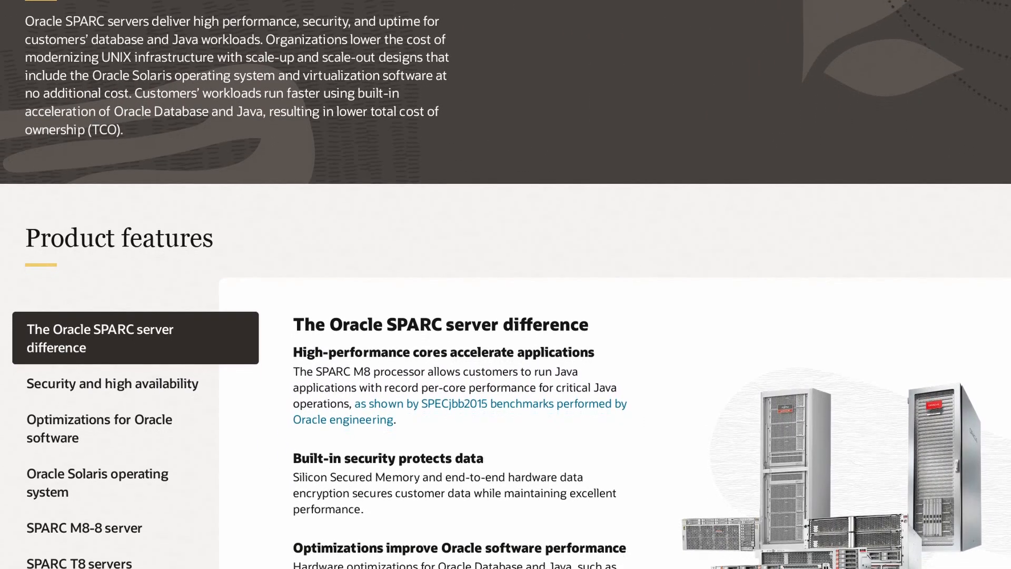
scroll("down", 3)
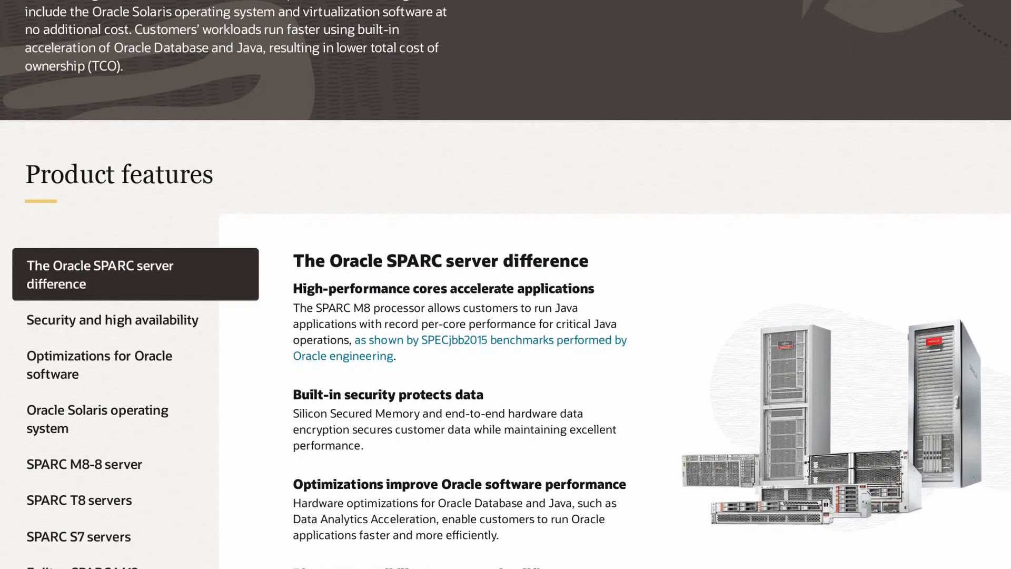
scroll("down", 3)
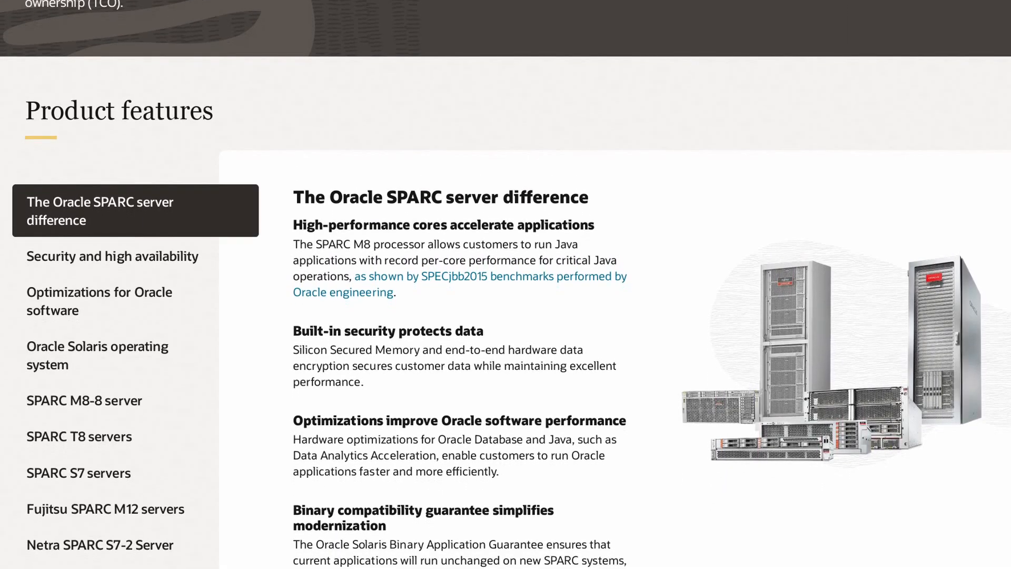